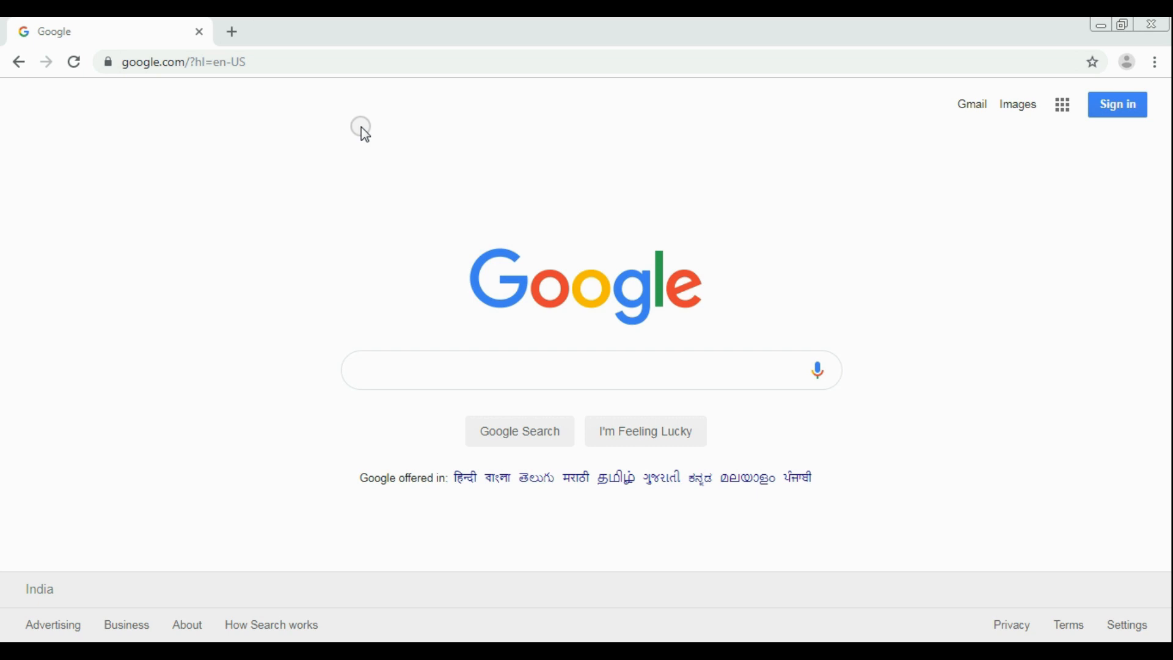
Search Google for 'onlinesbi' and open the onlinesbi.com State Bank of India site.
text(on)
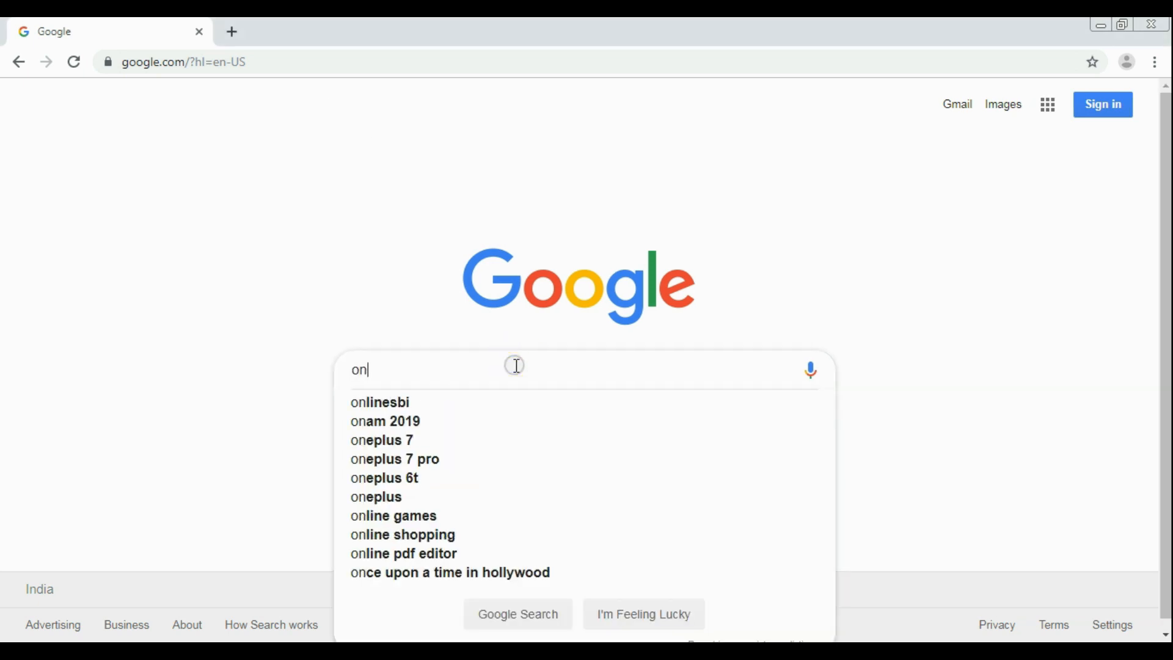
click(379, 401)
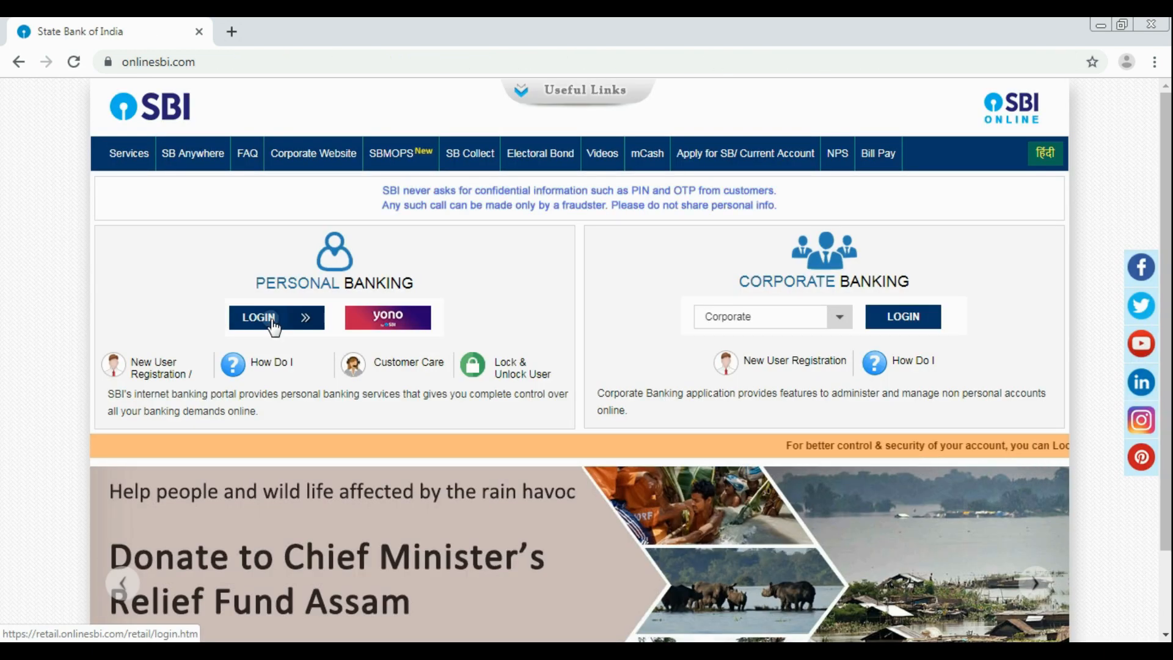
Log in to SBI Personal Banking with username, password and captcha to reach Account Summary.
click(275, 317)
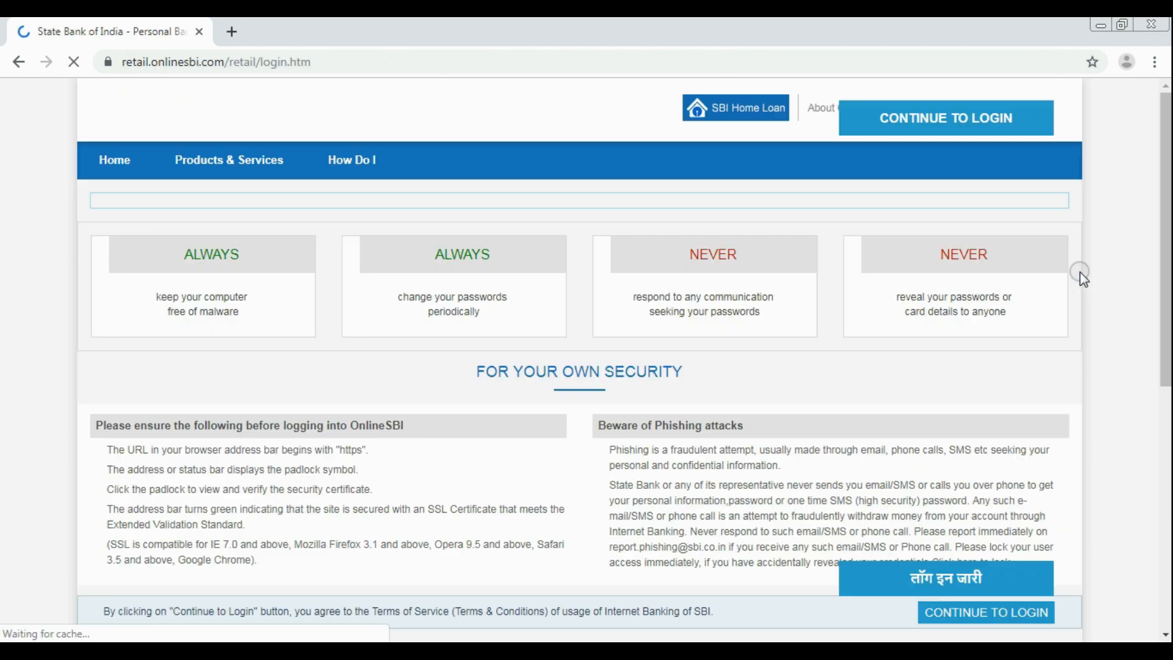
click(945, 117)
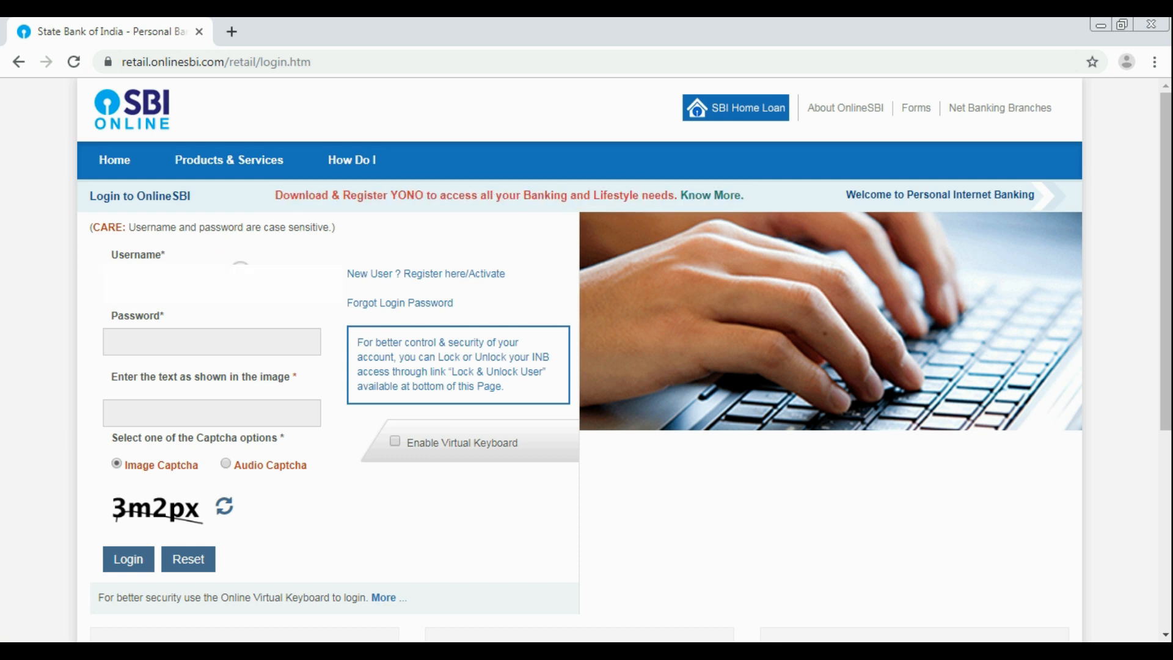
text(3m)
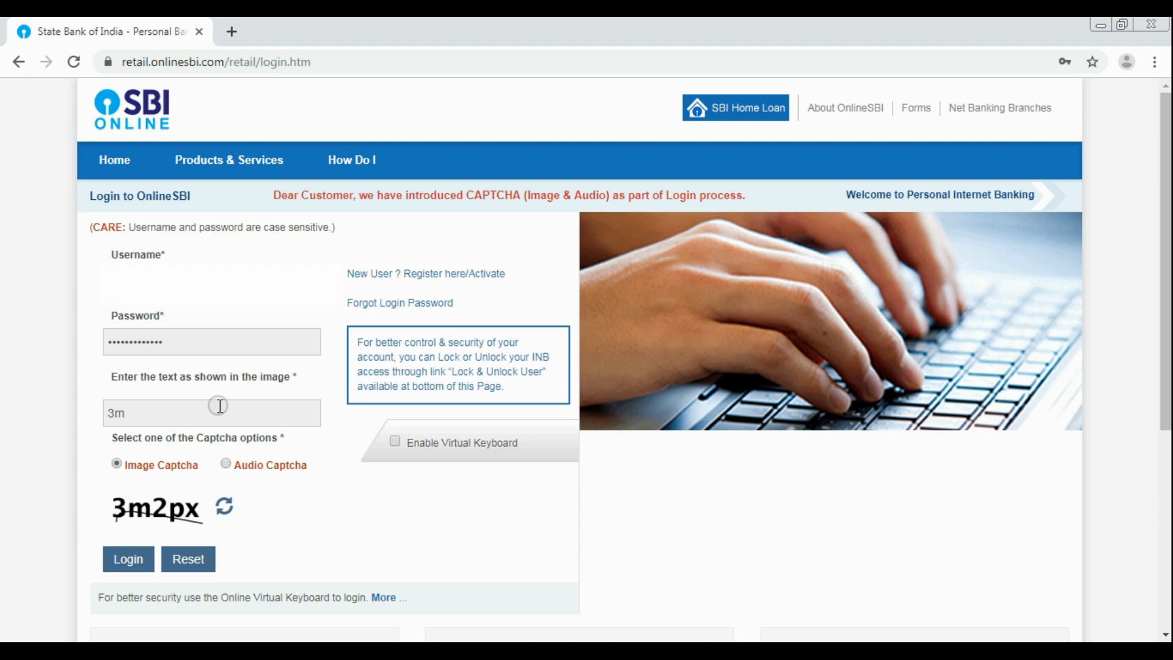
click(128, 559)
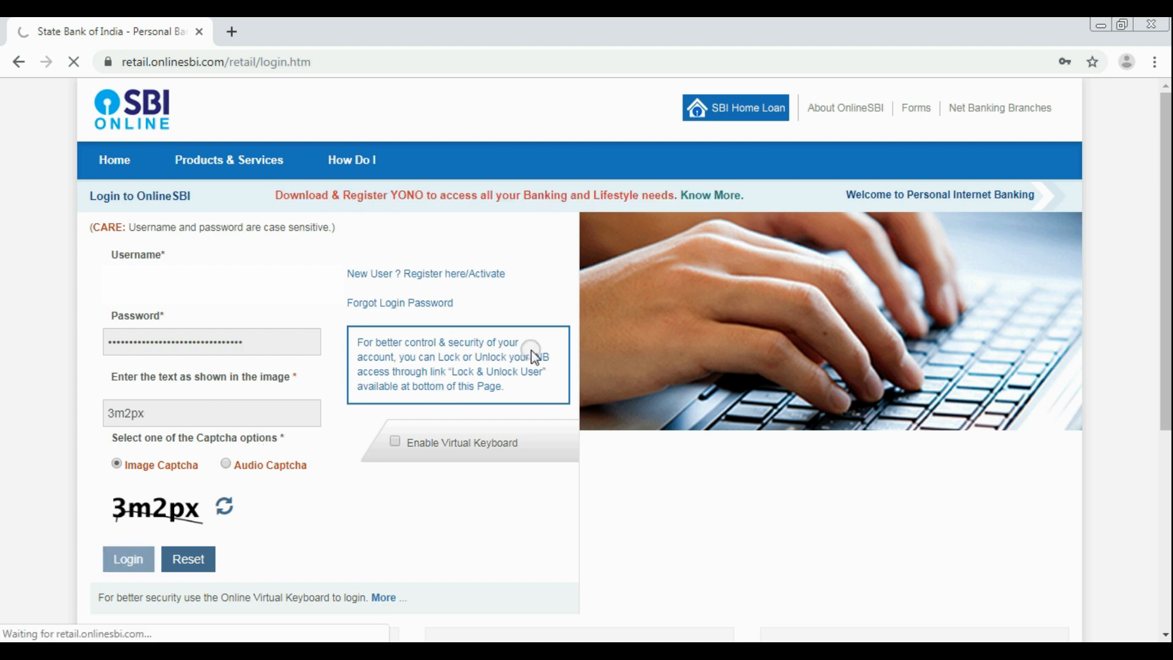
click(128, 559)
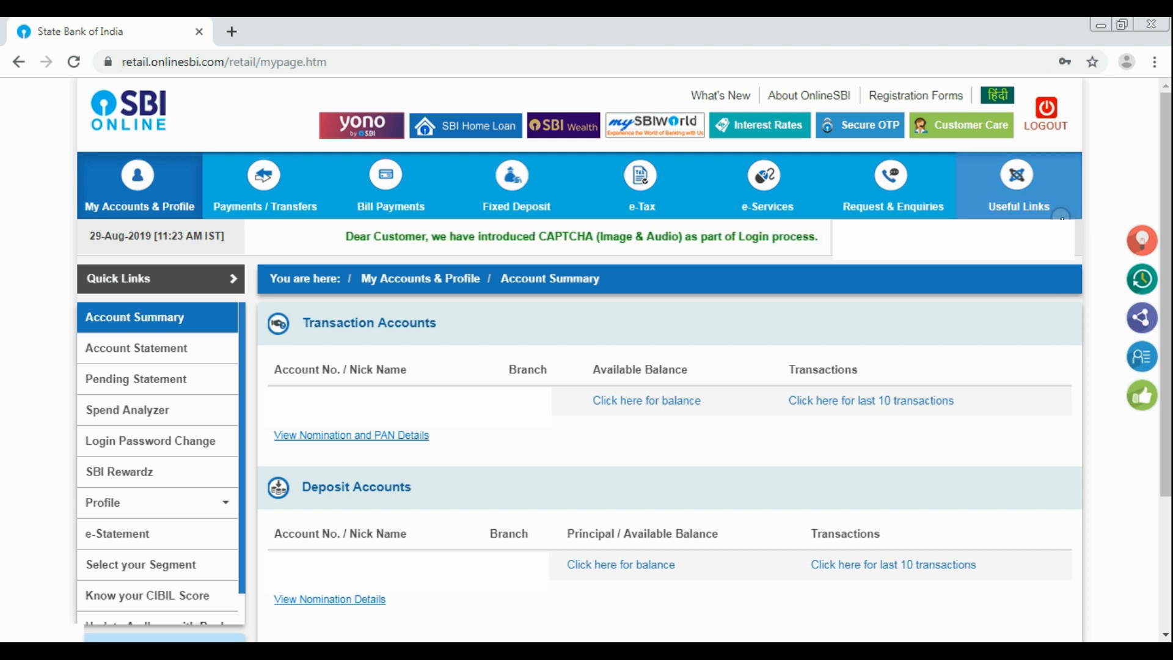
Open Profile in Quick Links and choose High Security Options.
click(102, 502)
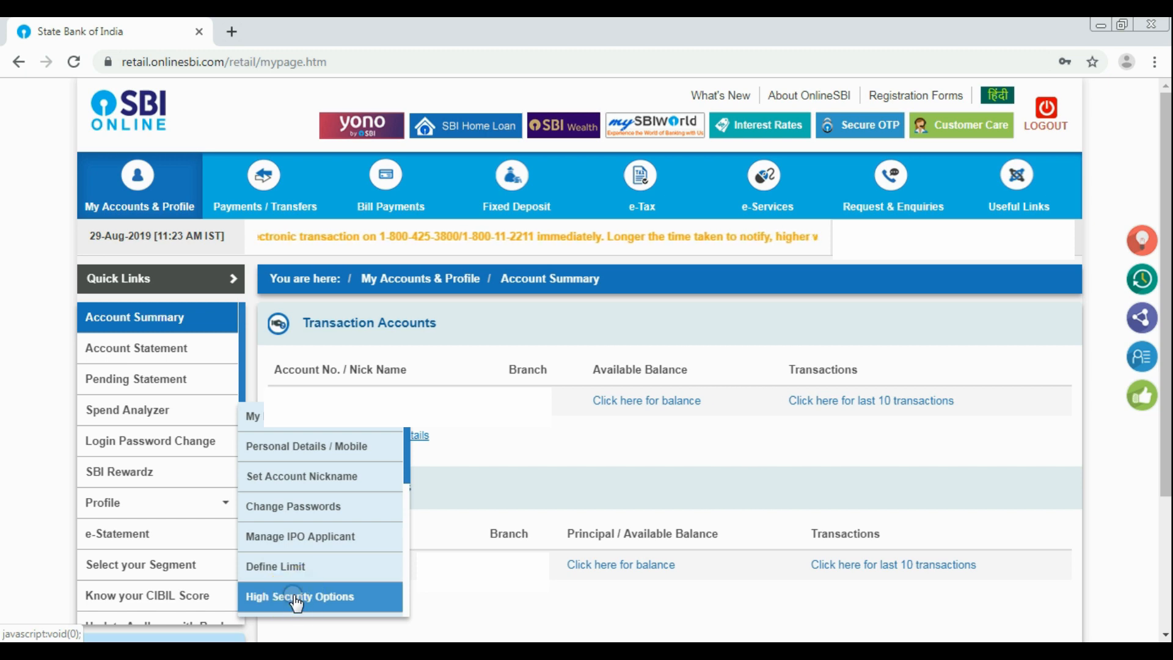
click(299, 596)
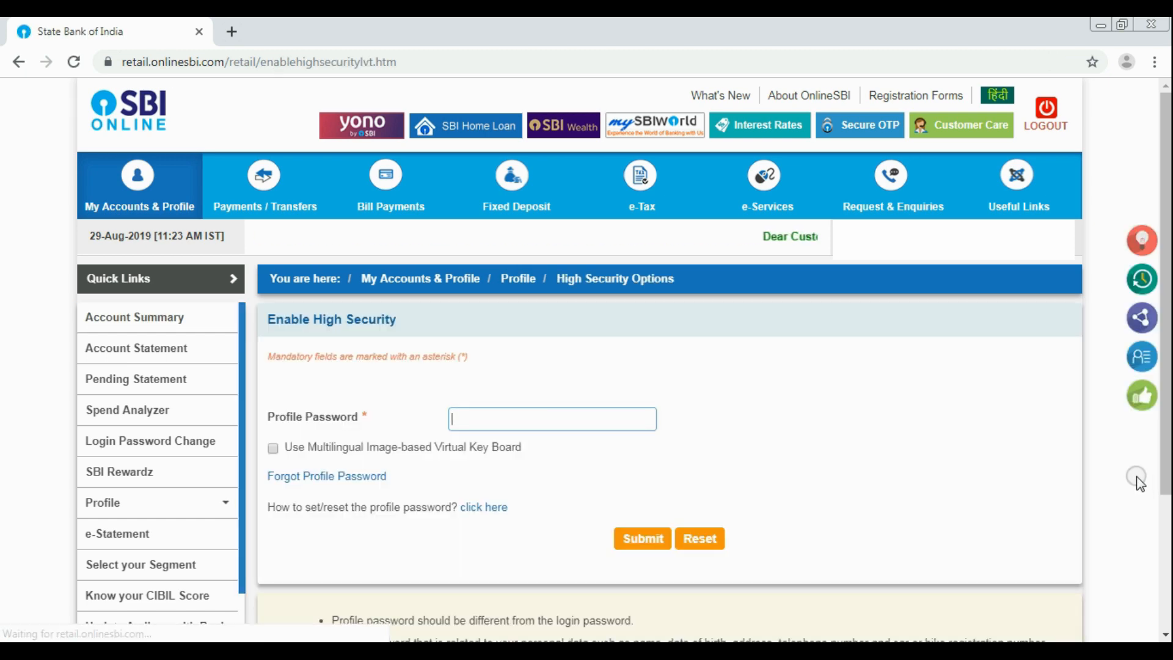
mouse_move(551, 417)
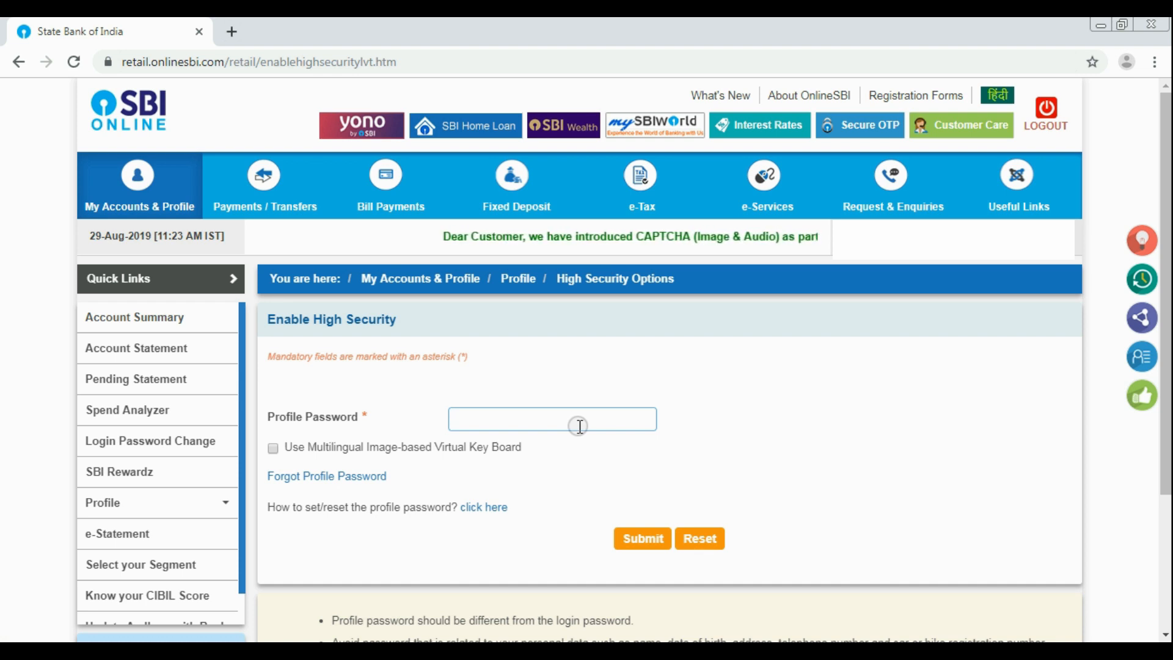
Submit the profile password to unlock the OTP high security choices.
text(password)
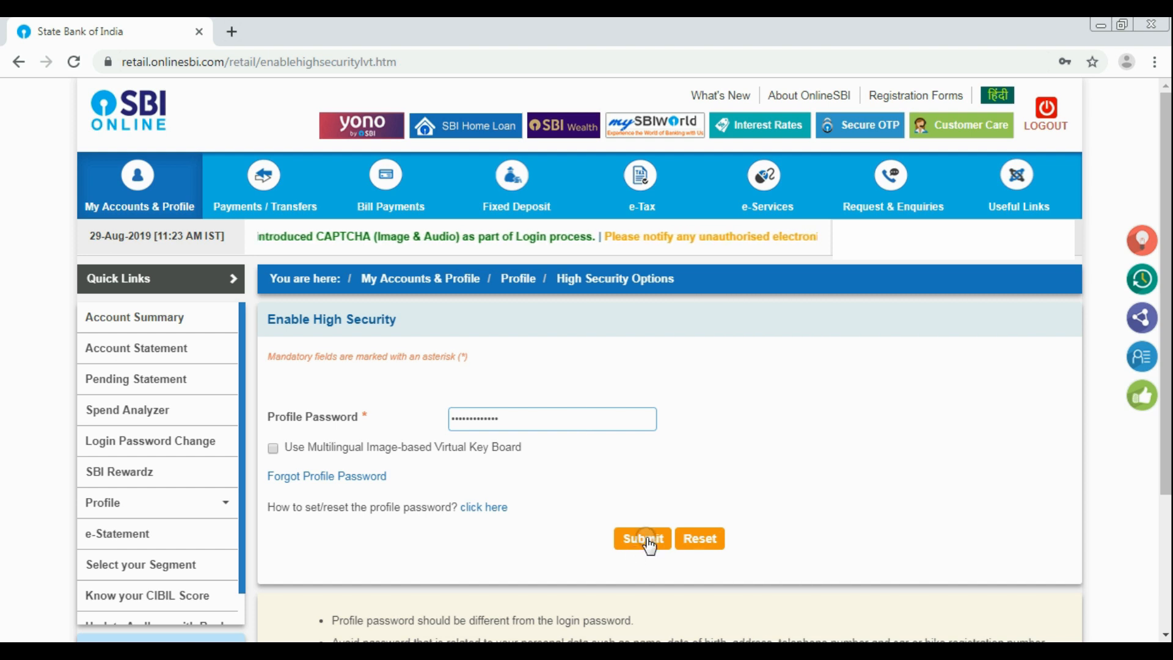
click(642, 537)
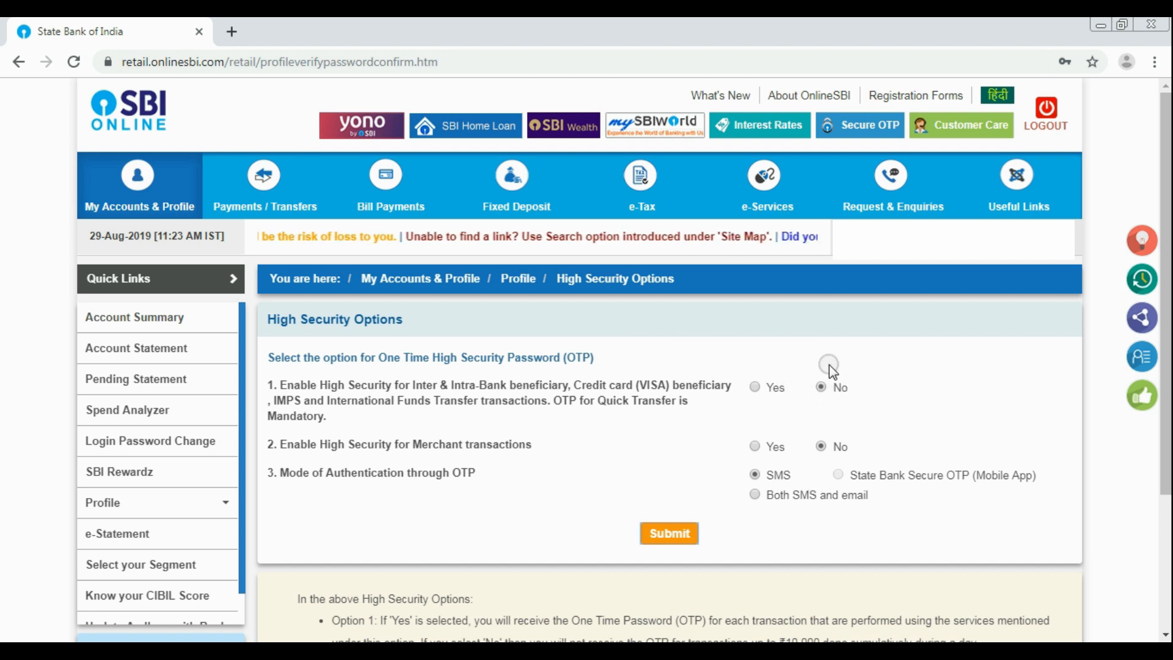
Enable SMS OTP for beneficiary transfers and merchant transactions, confirming with the SMS password.
click(753, 386)
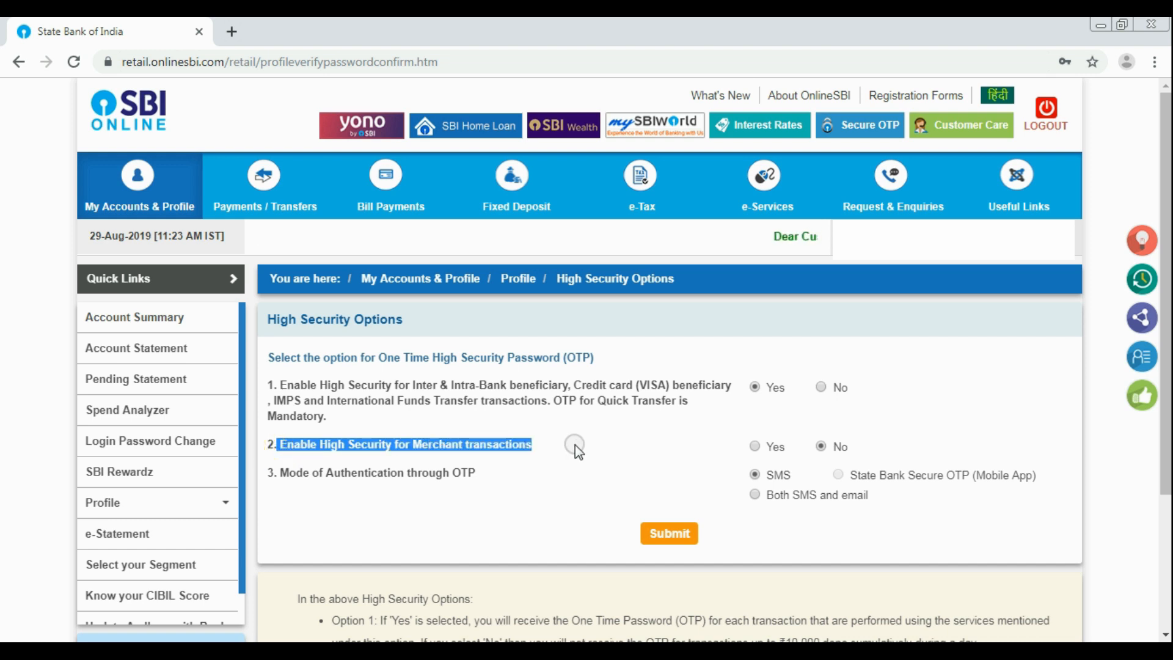
click(754, 446)
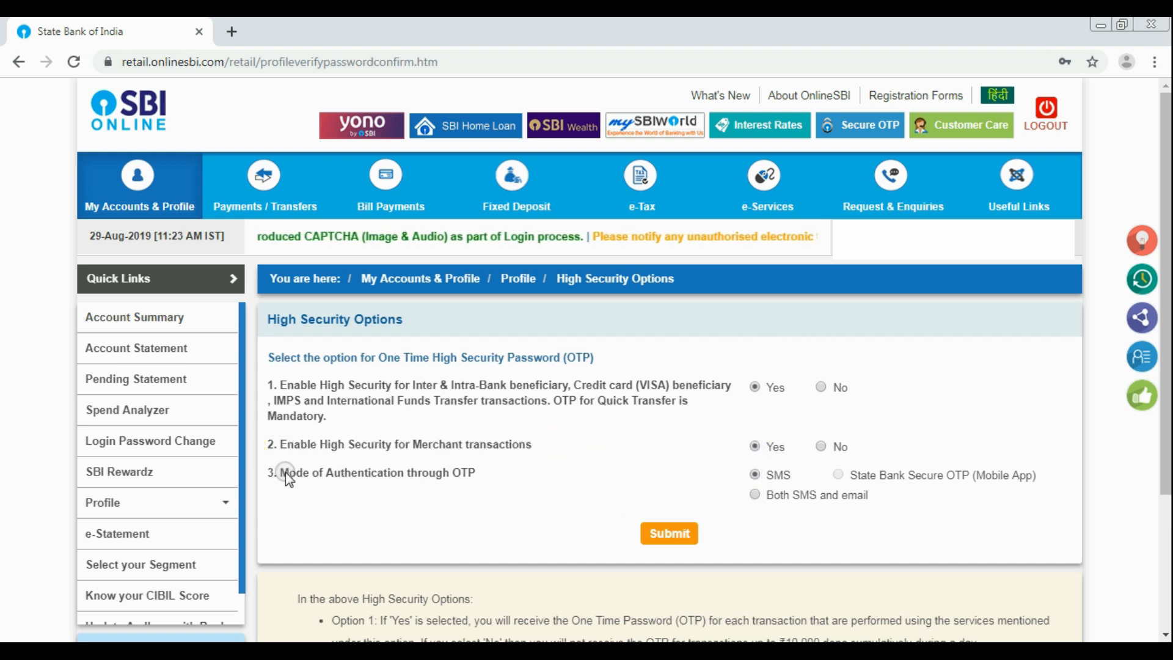
click(667, 533)
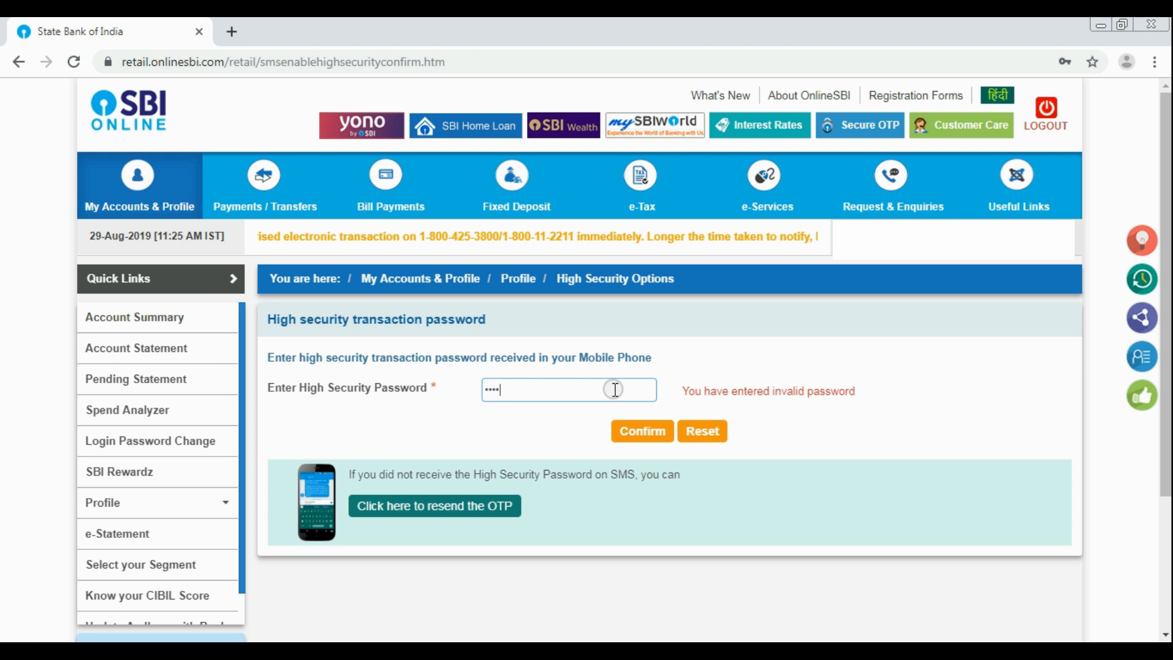
text(•)
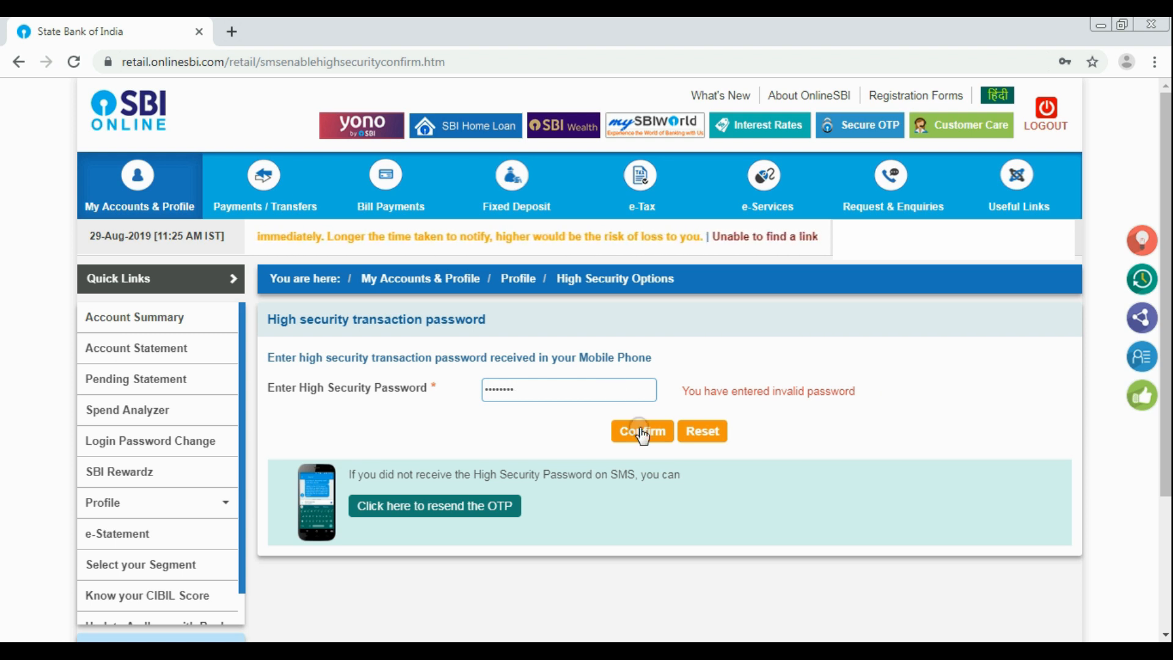
click(641, 430)
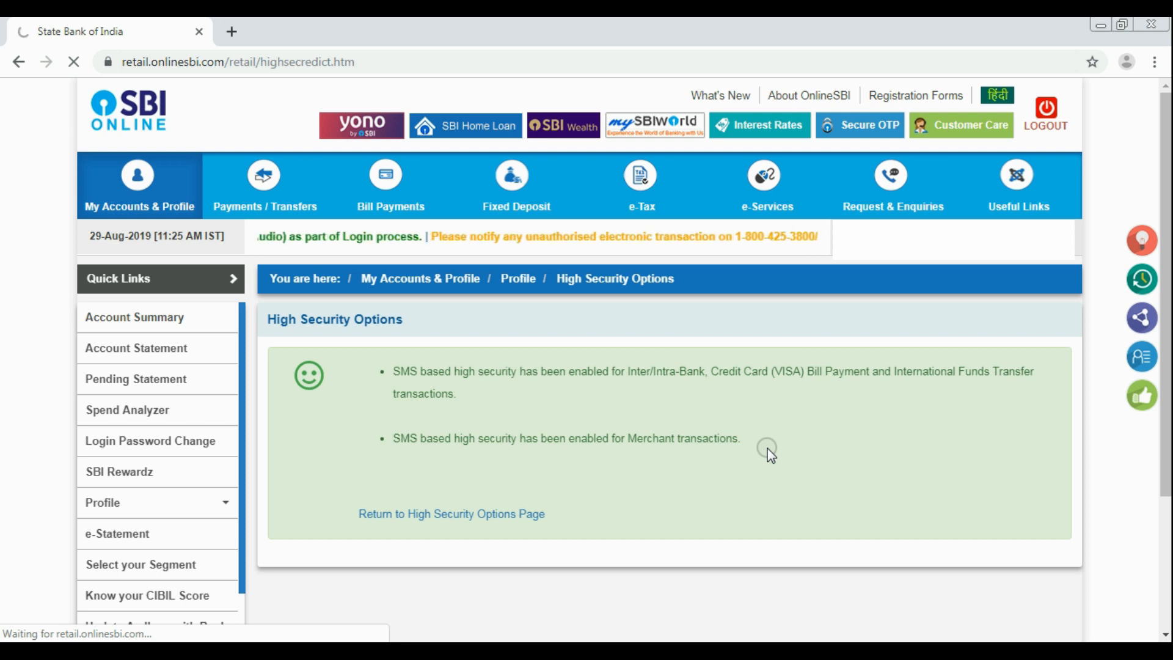